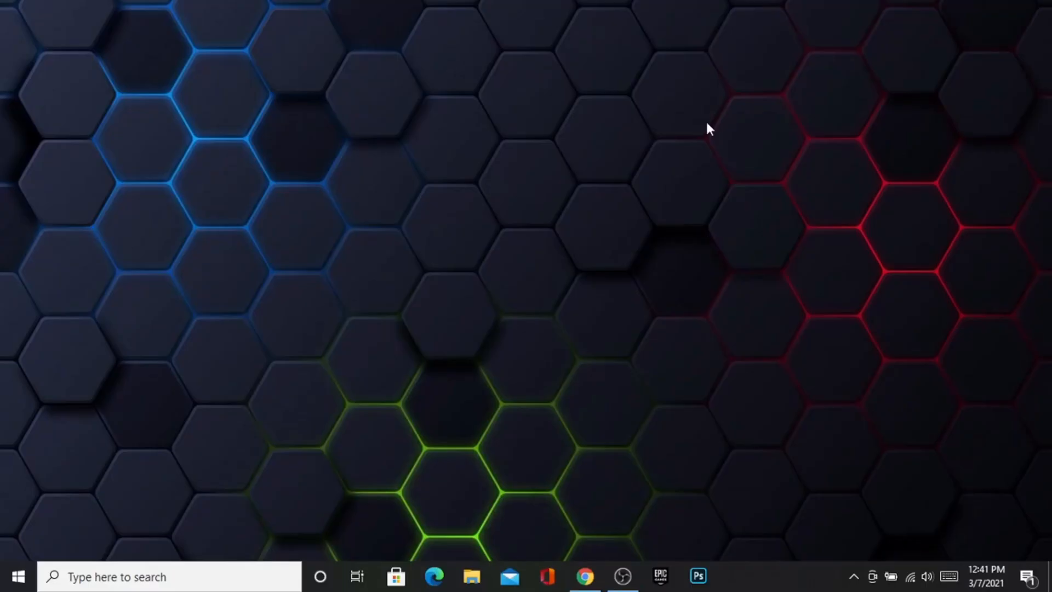
{"action": "mouse_move", "coordinate": [853, 588]}
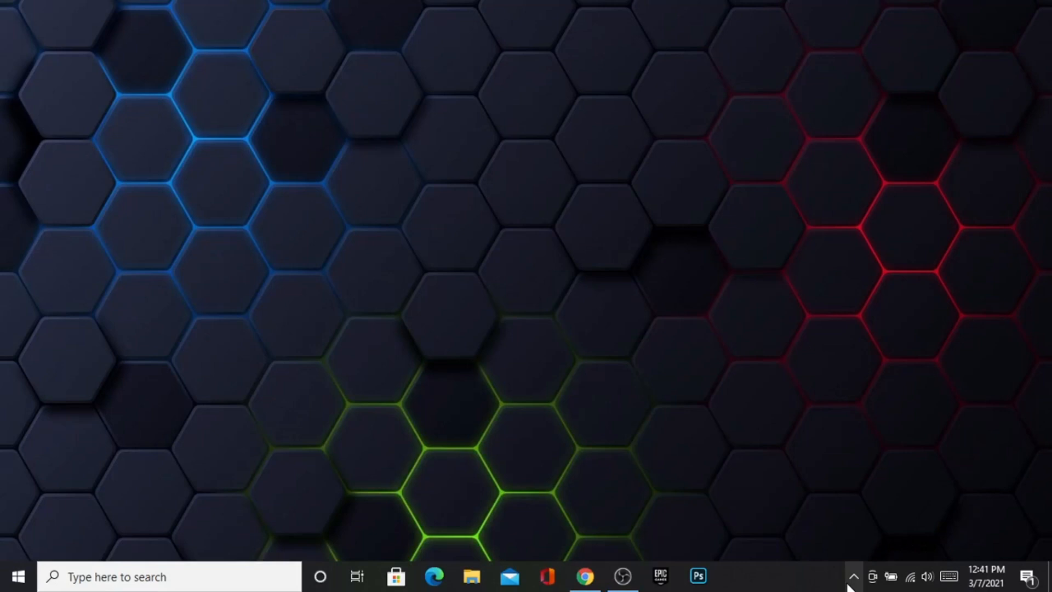
- Exit the Epic Games Launcher from its hidden system-tray icon menu
{"action": "left_click", "coordinate": [853, 576]}
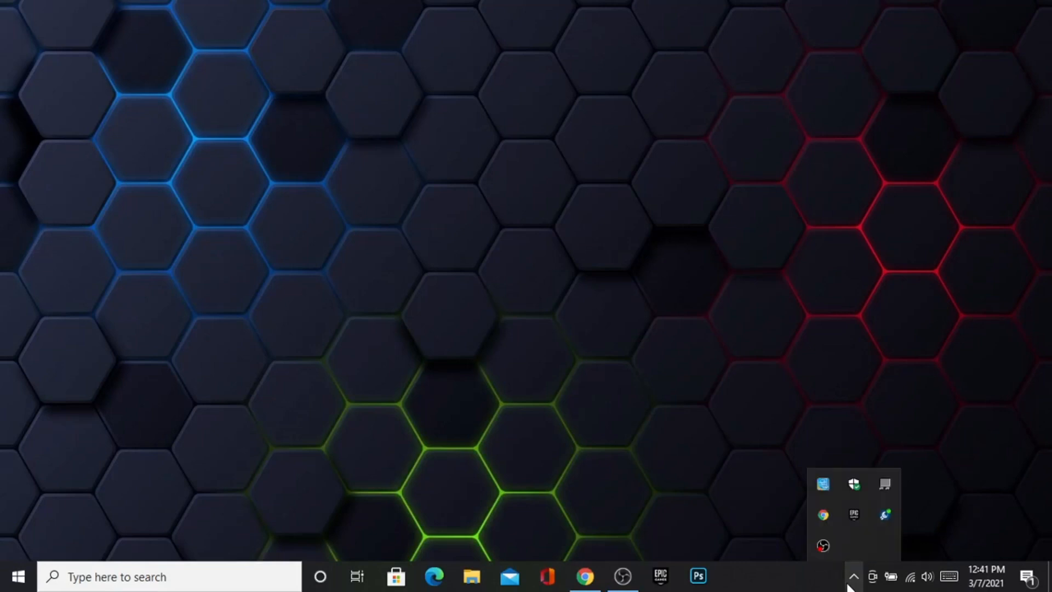
{"action": "right_click", "coordinate": [854, 515]}
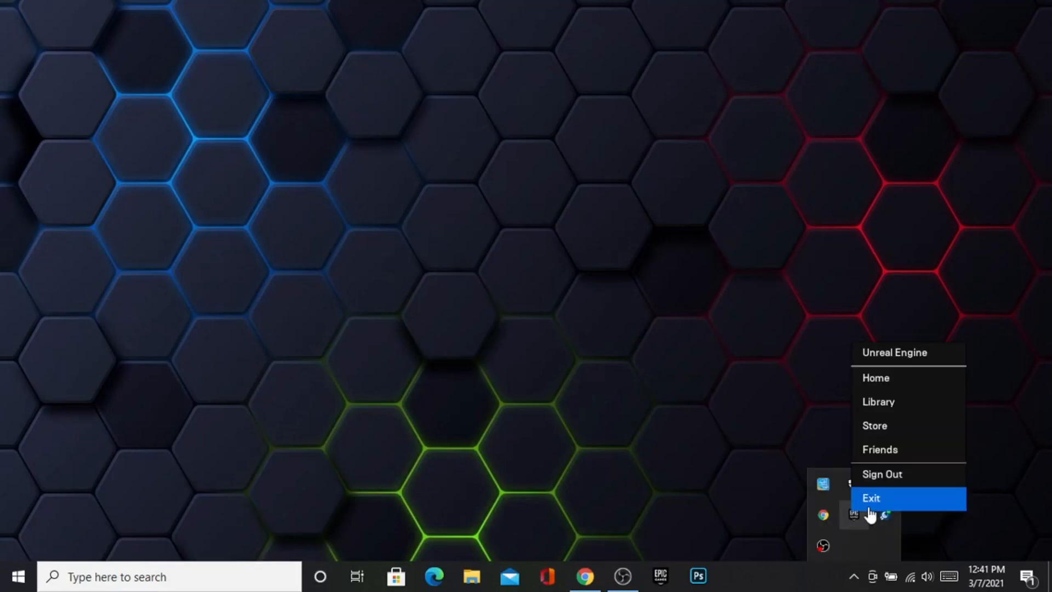
{"action": "left_click", "coordinate": [871, 498]}
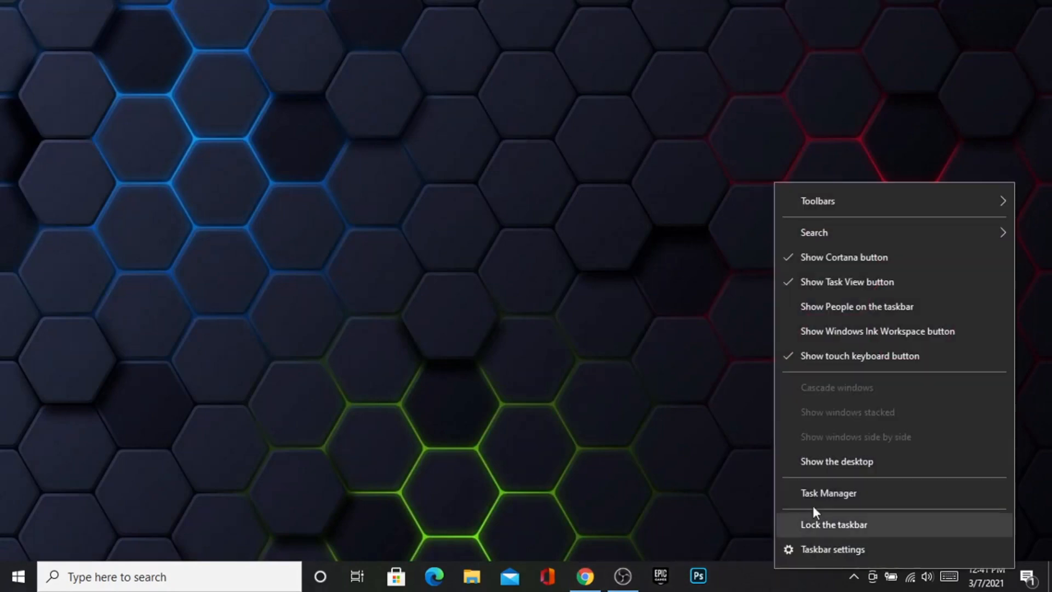
- Review the Startup list in Task Manager showing EpicGamesLauncher enabled, then close it
{"action": "left_click", "coordinate": [829, 492]}
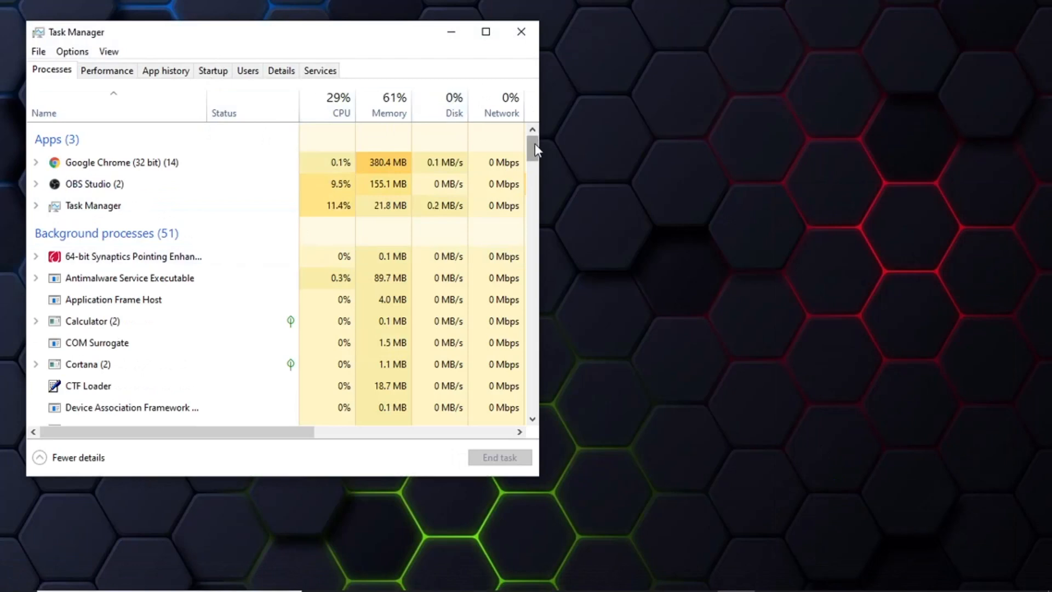
{"action": "scroll", "scroll_direction": "down", "scroll_amount": 3}
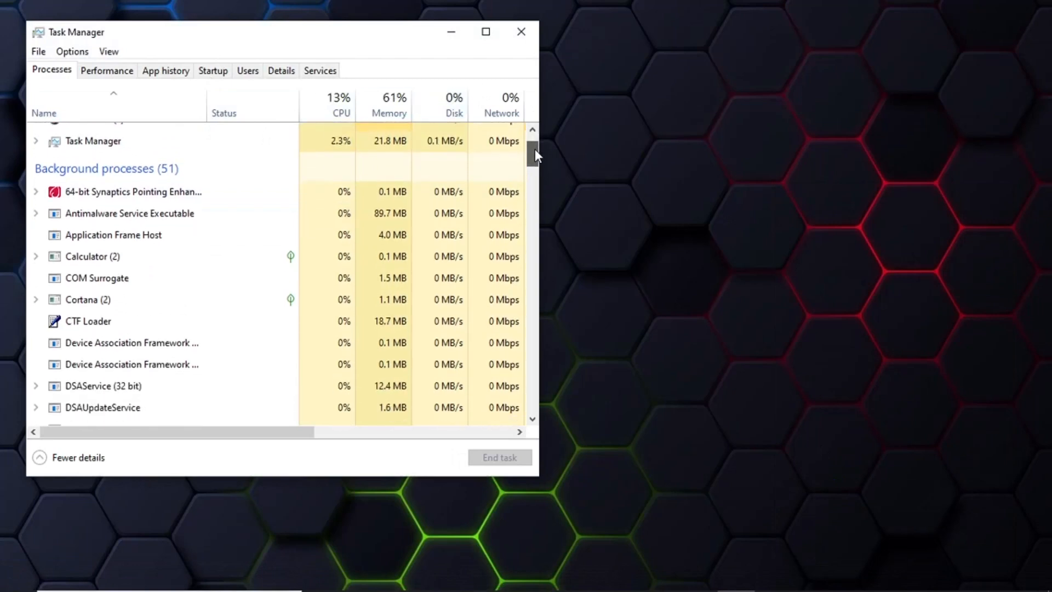
{"action": "scroll", "scroll_direction": "down", "scroll_amount": 3}
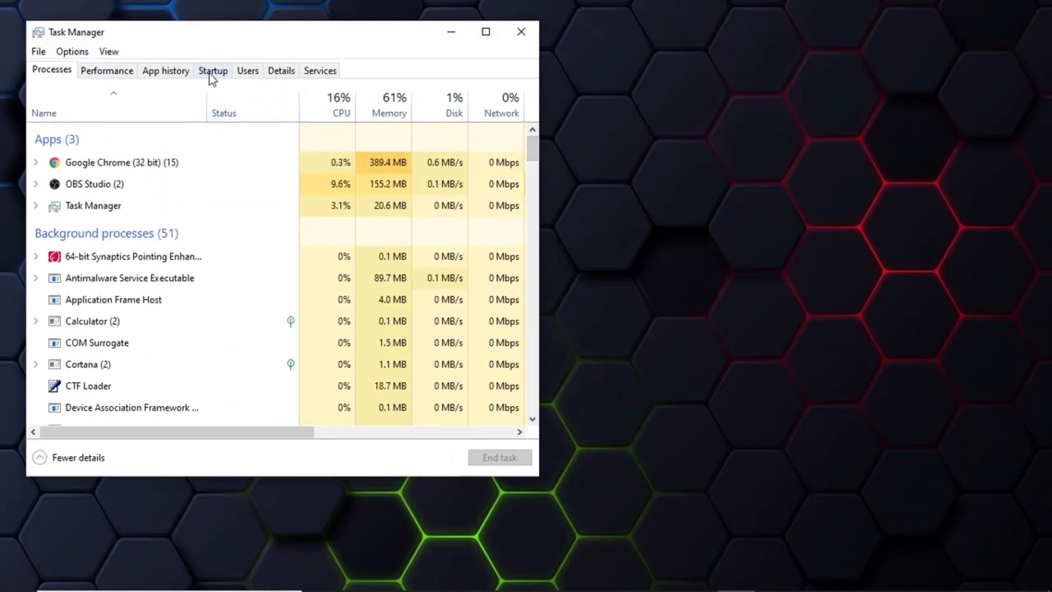
{"action": "left_click", "coordinate": [213, 70]}
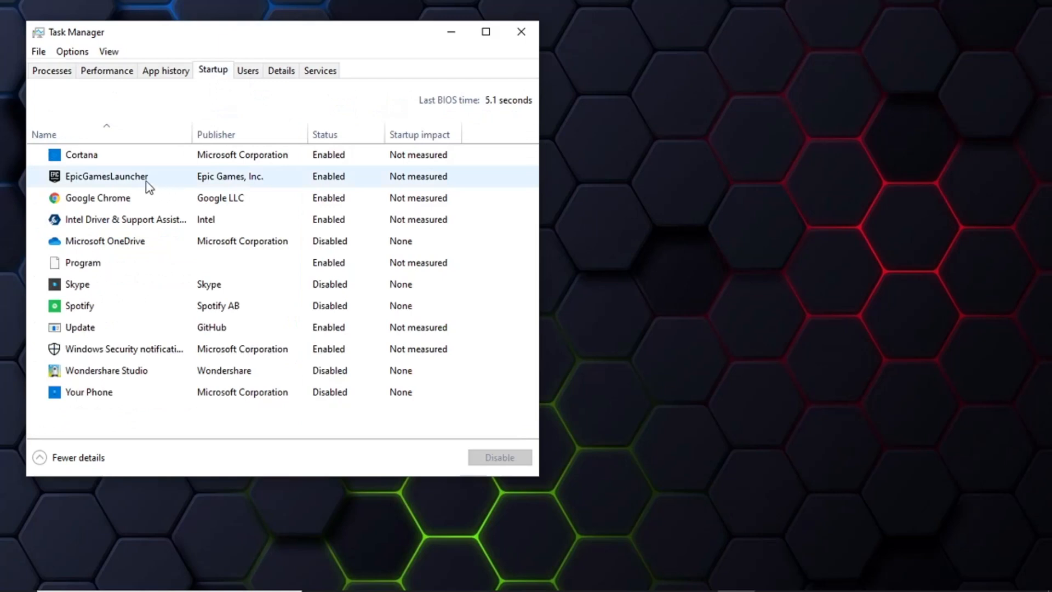
{"action": "mouse_move", "coordinate": [132, 193]}
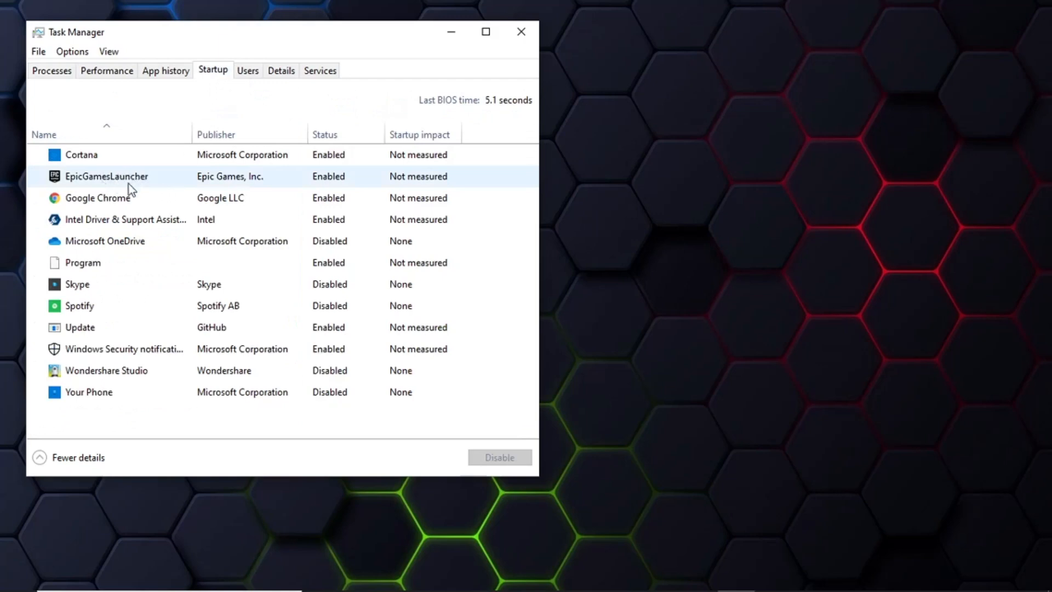
{"action": "mouse_move", "coordinate": [336, 193]}
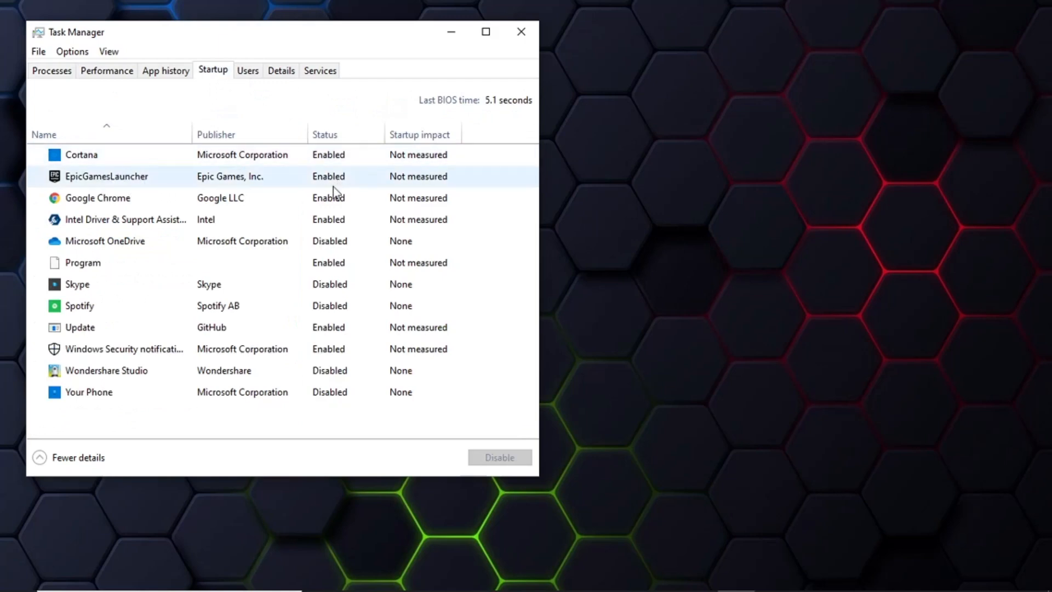
{"action": "mouse_move", "coordinate": [439, 176]}
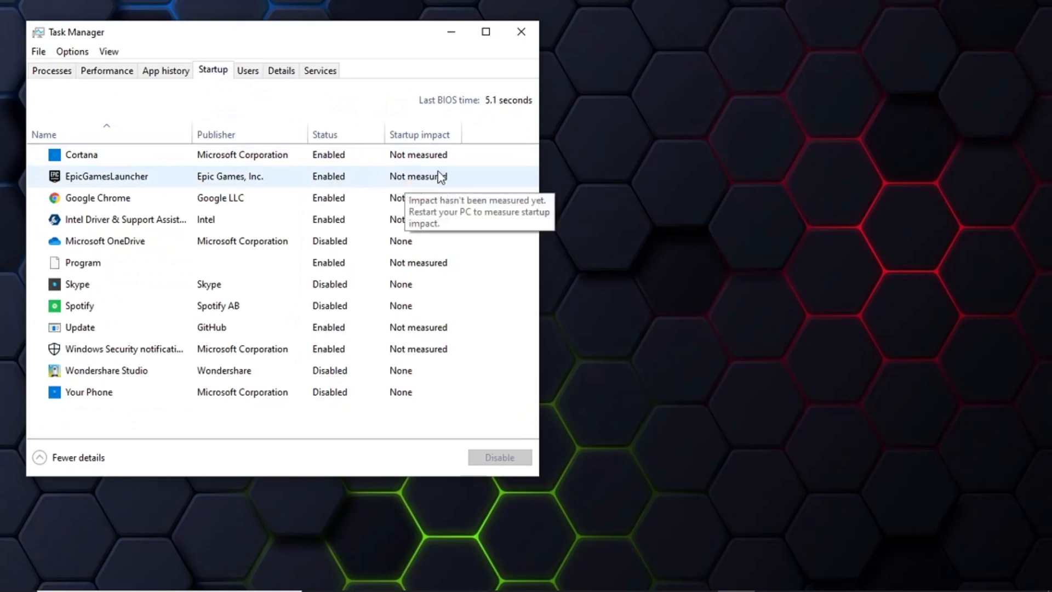
{"action": "left_click", "coordinate": [521, 32]}
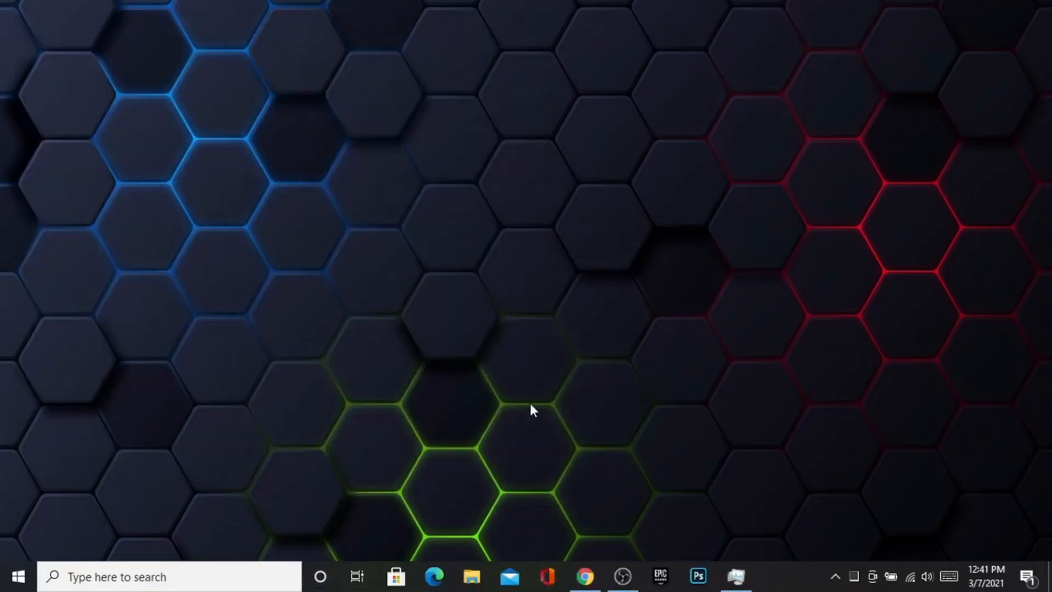
- Search %appdata% from the taskbar to reach the AppData Roaming folder in File Explorer
{"action": "left_click", "coordinate": [167, 576]}
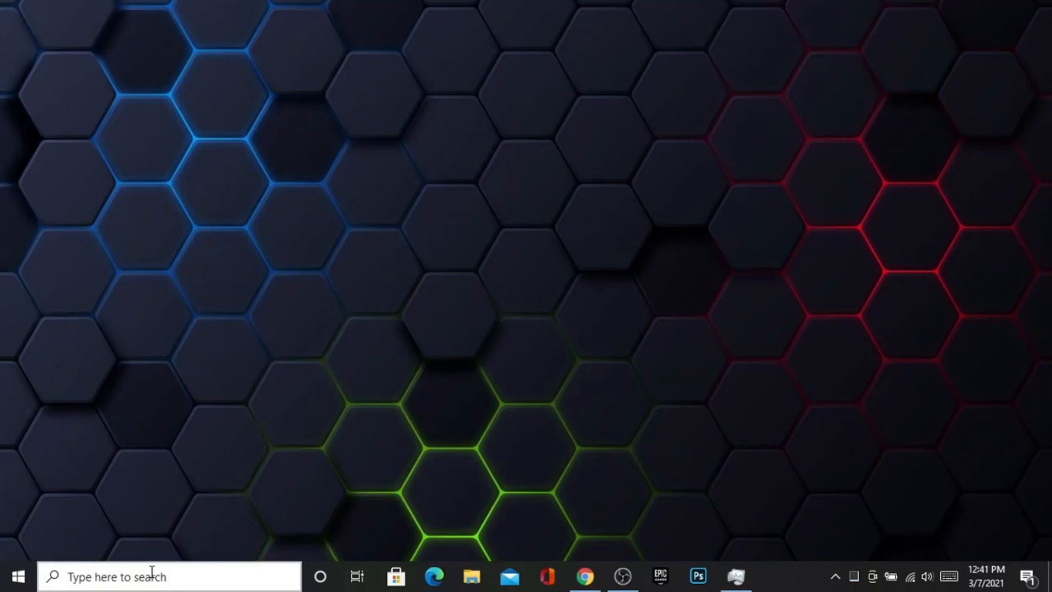
{"action": "left_click", "coordinate": [168, 575]}
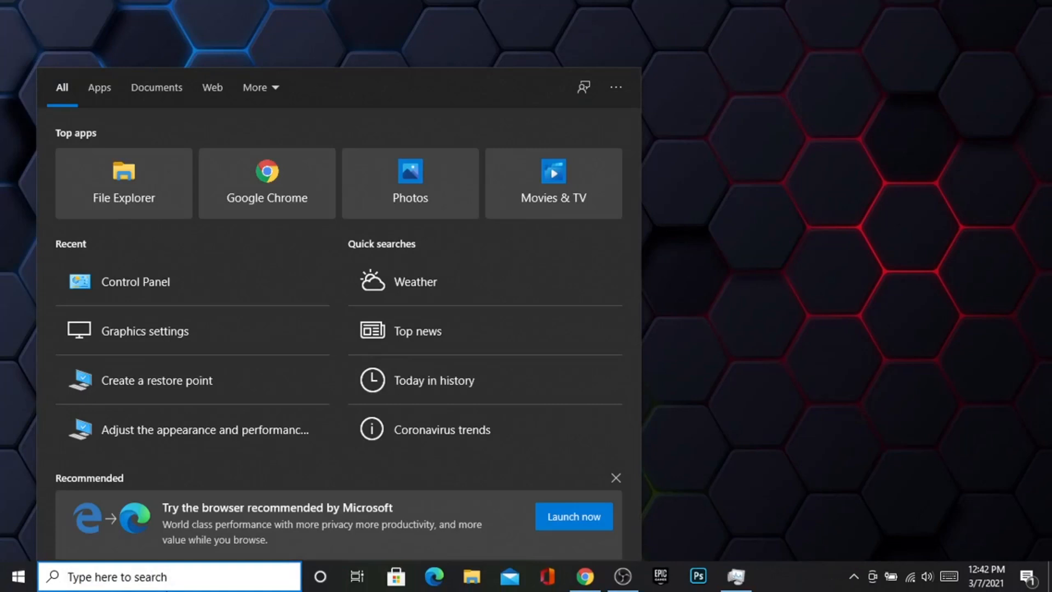
{"action": "type", "text": "%a"}
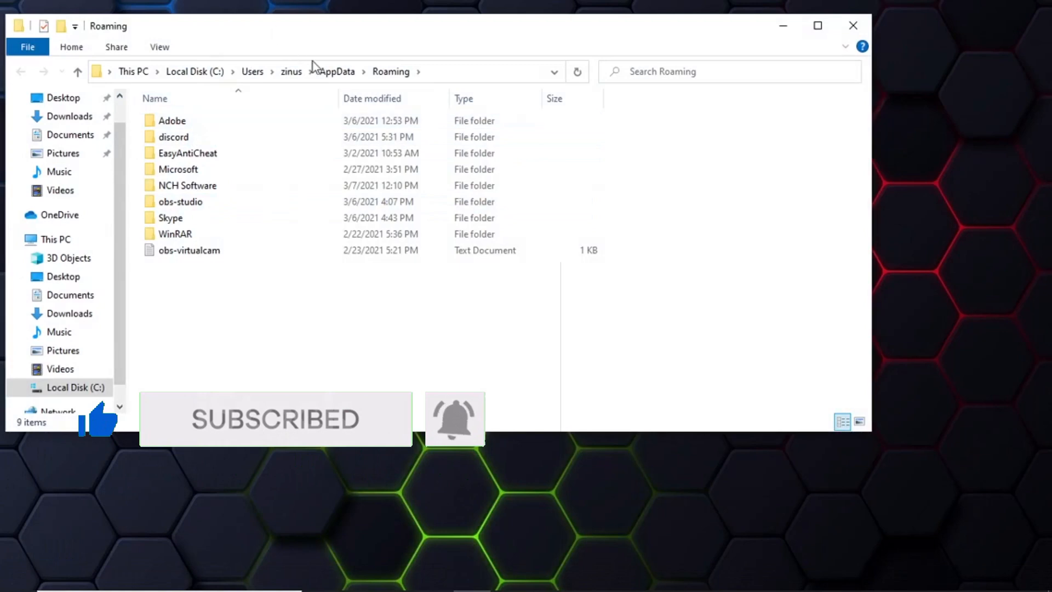
- Navigate to AppData\Local\EpicGamesLauncher\Saved
{"action": "left_click", "coordinate": [337, 71]}
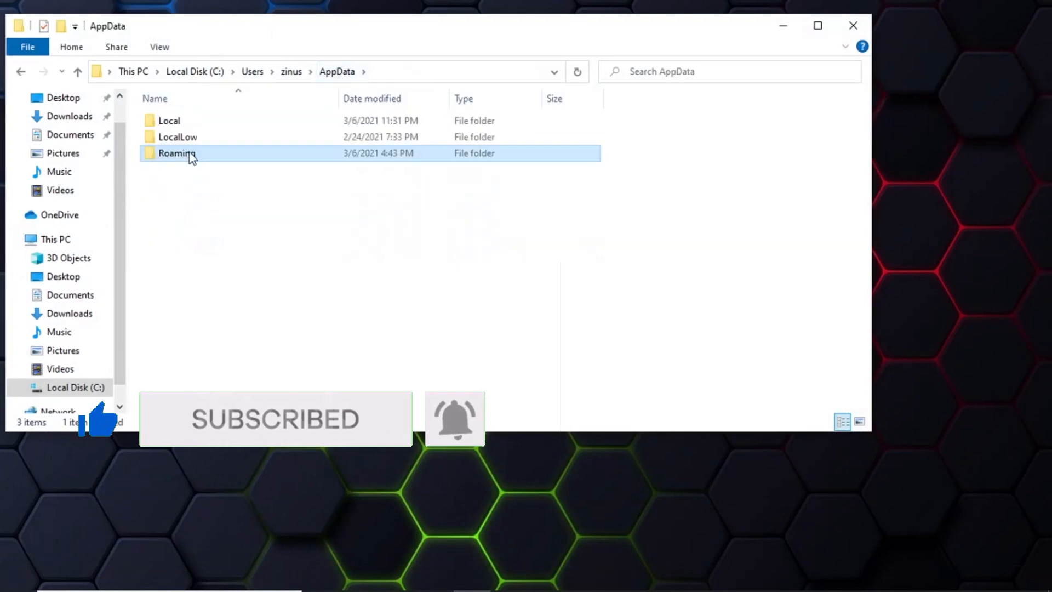
{"action": "double_click", "coordinate": [168, 120]}
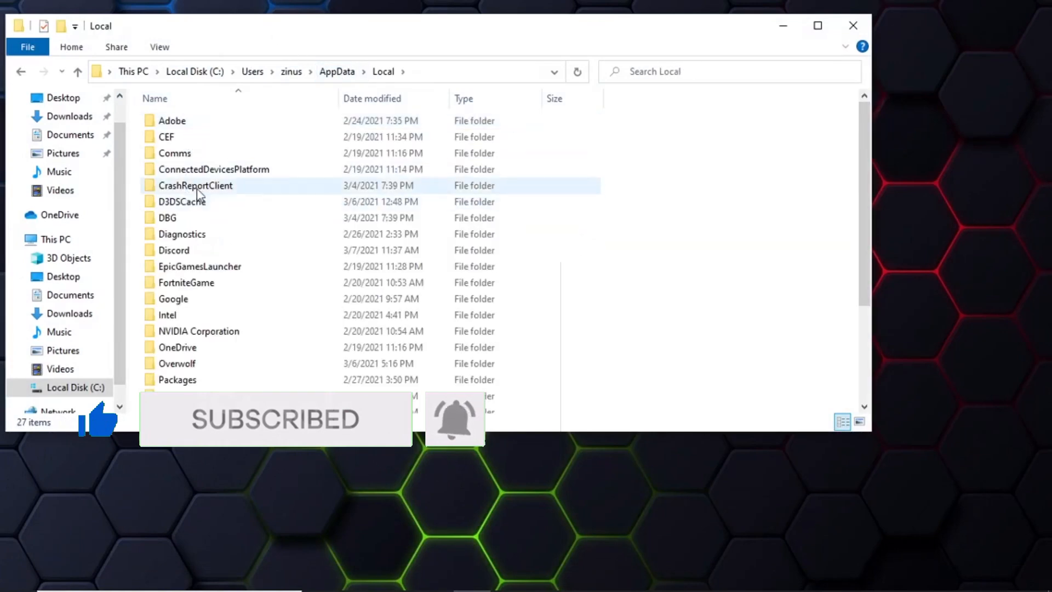
{"action": "double_click", "coordinate": [199, 267]}
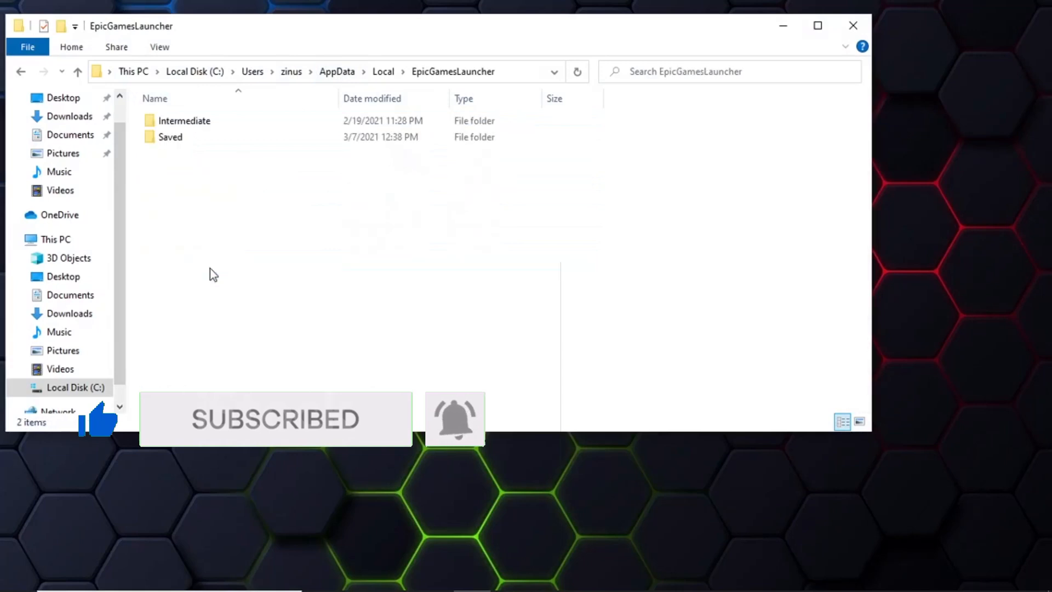
{"action": "double_click", "coordinate": [171, 137]}
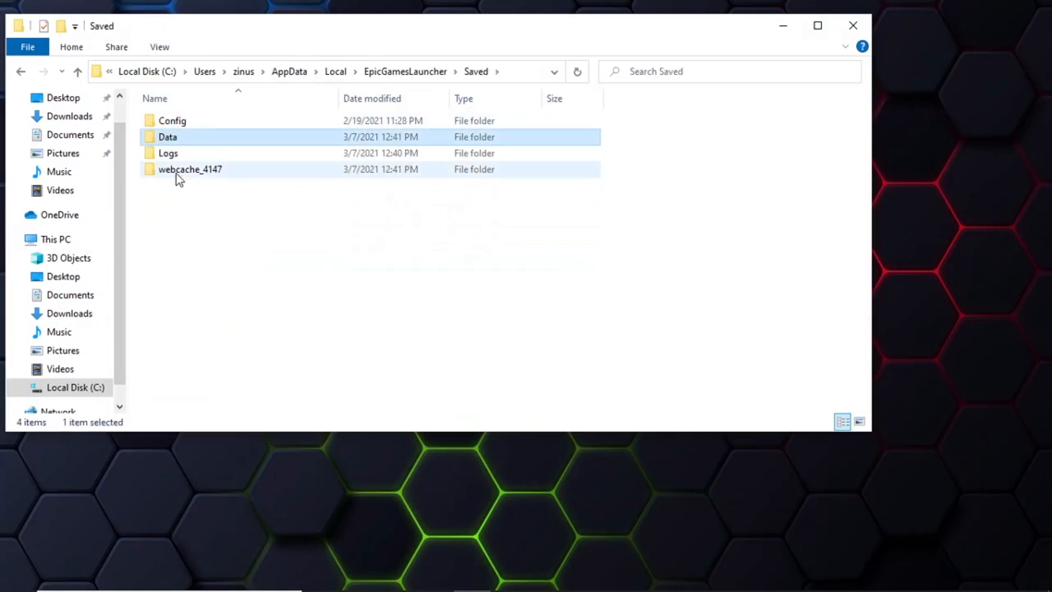
- Delete the webcache_4147 folder and close File Explorer
{"action": "right_click", "coordinate": [190, 169]}
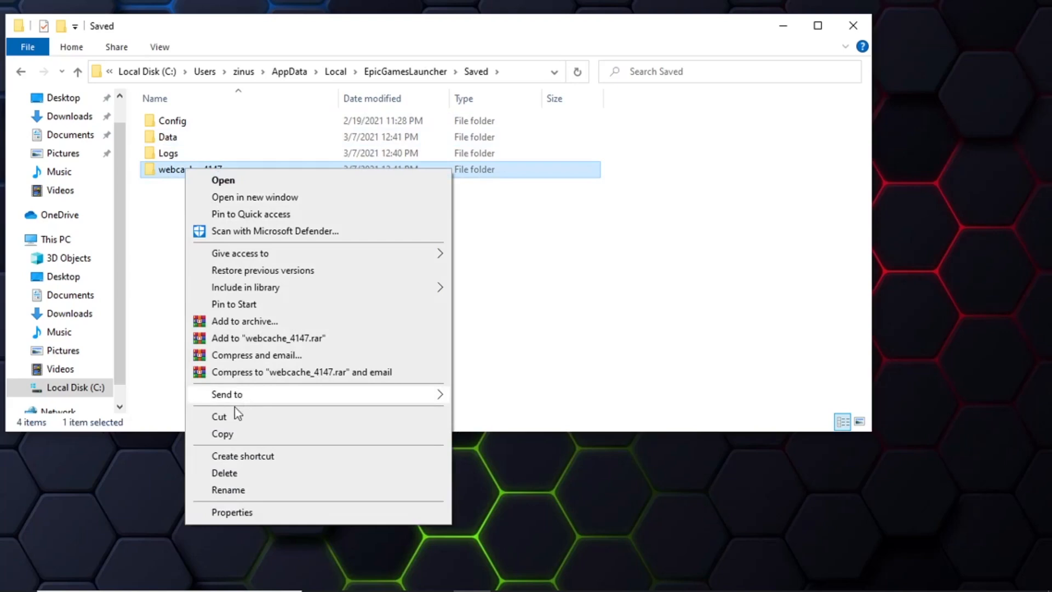
{"action": "left_click", "coordinate": [224, 472]}
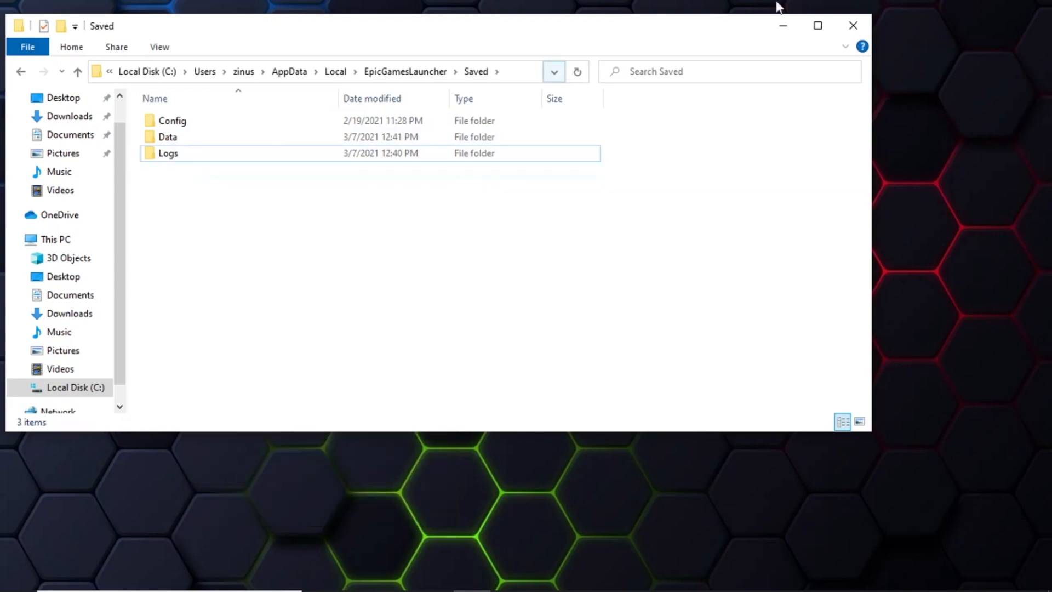
{"action": "left_click", "coordinate": [853, 25]}
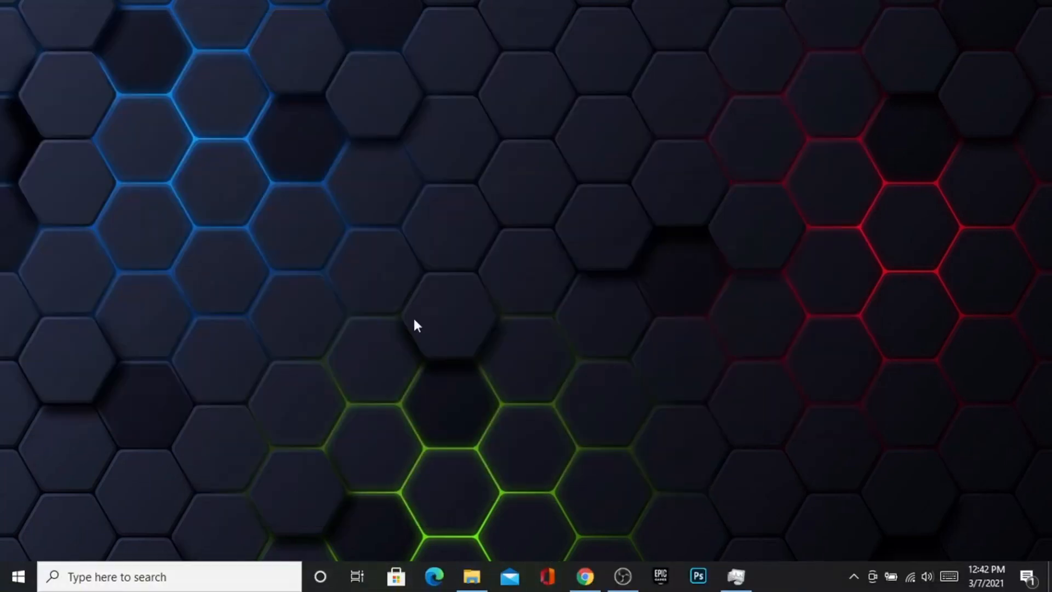
{"action": "mouse_move", "coordinate": [509, 468]}
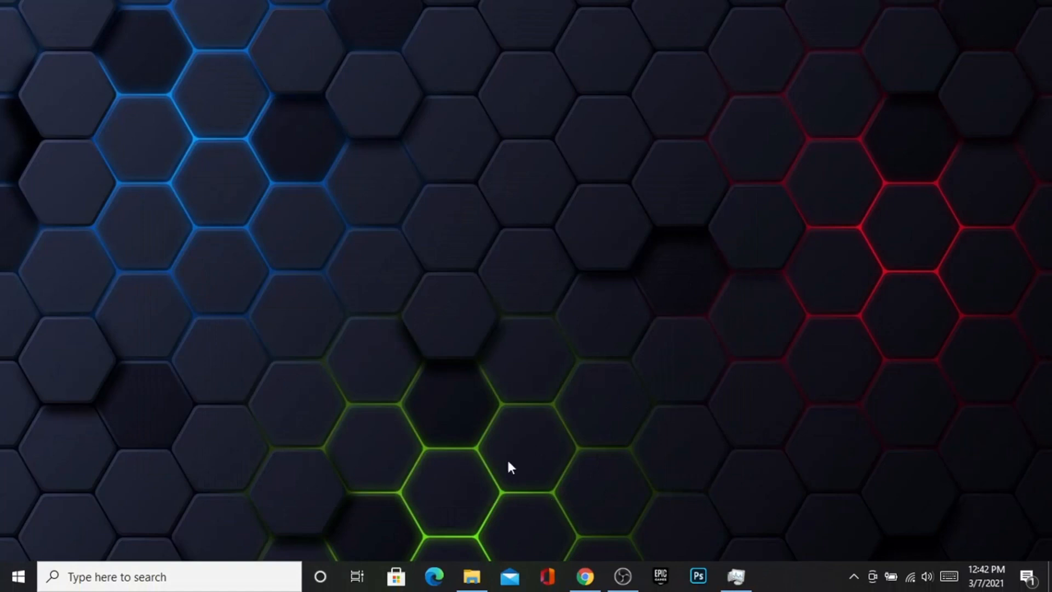
{"action": "mouse_move", "coordinate": [607, 476]}
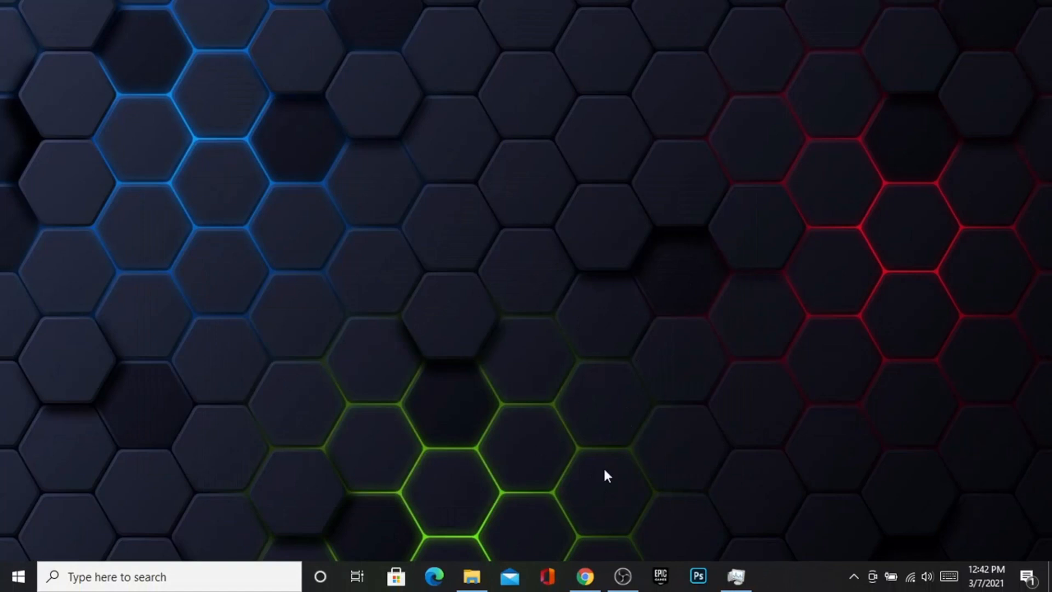
{"action": "mouse_move", "coordinate": [623, 576]}
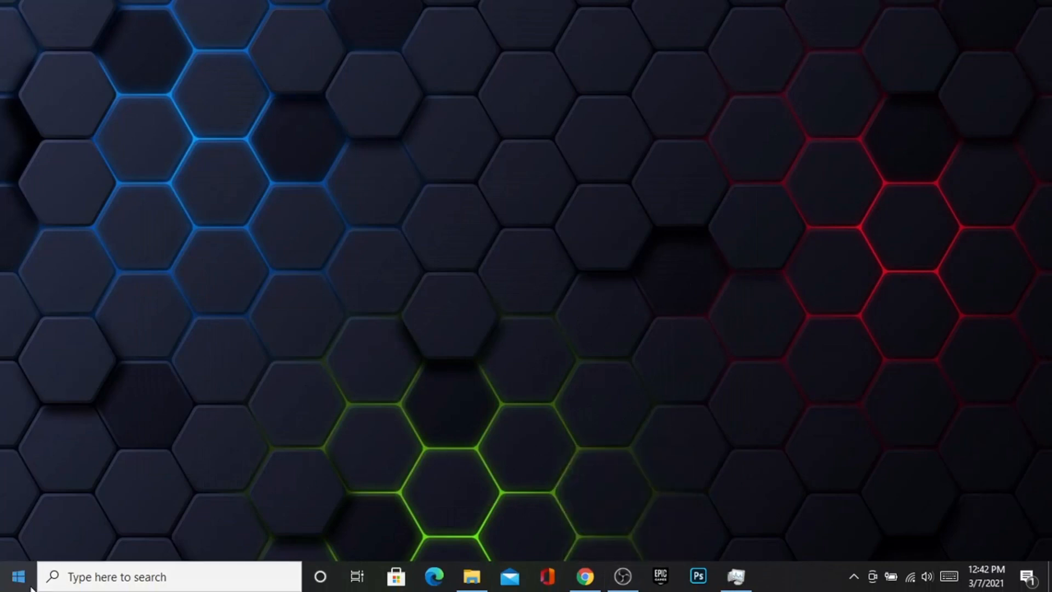
{"action": "mouse_move", "coordinate": [13, 576]}
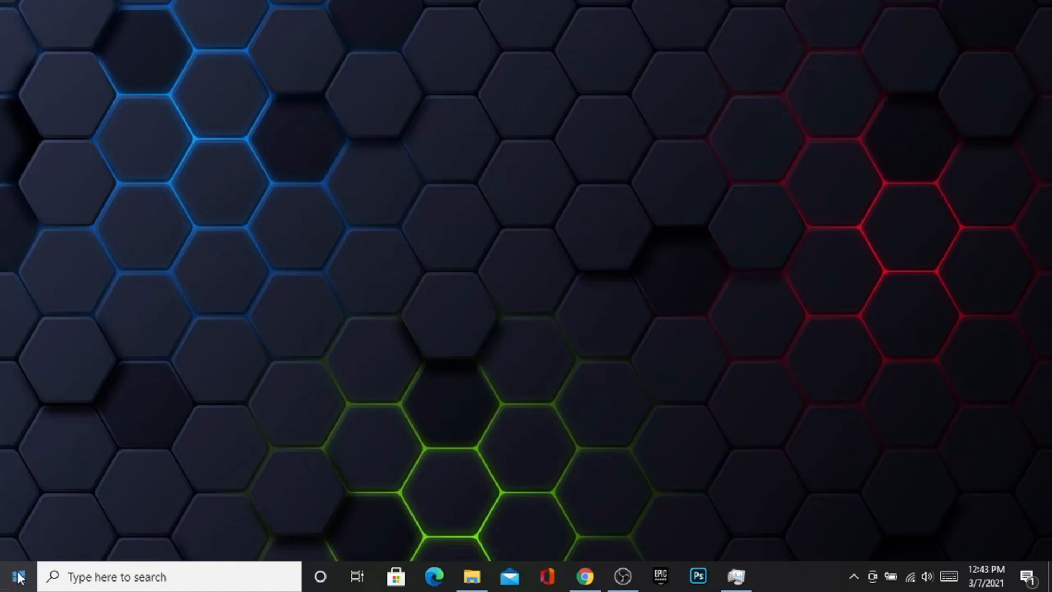
{"action": "mouse_move", "coordinate": [336, 521]}
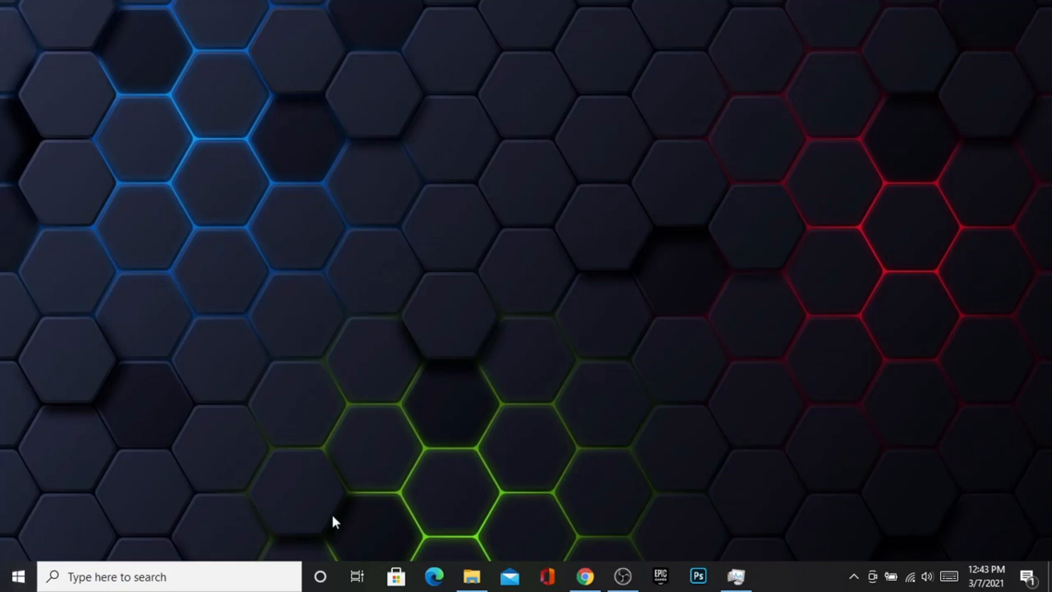
- Reach the Apps section of Windows Settings from the Start menu
{"action": "left_click", "coordinate": [168, 576]}
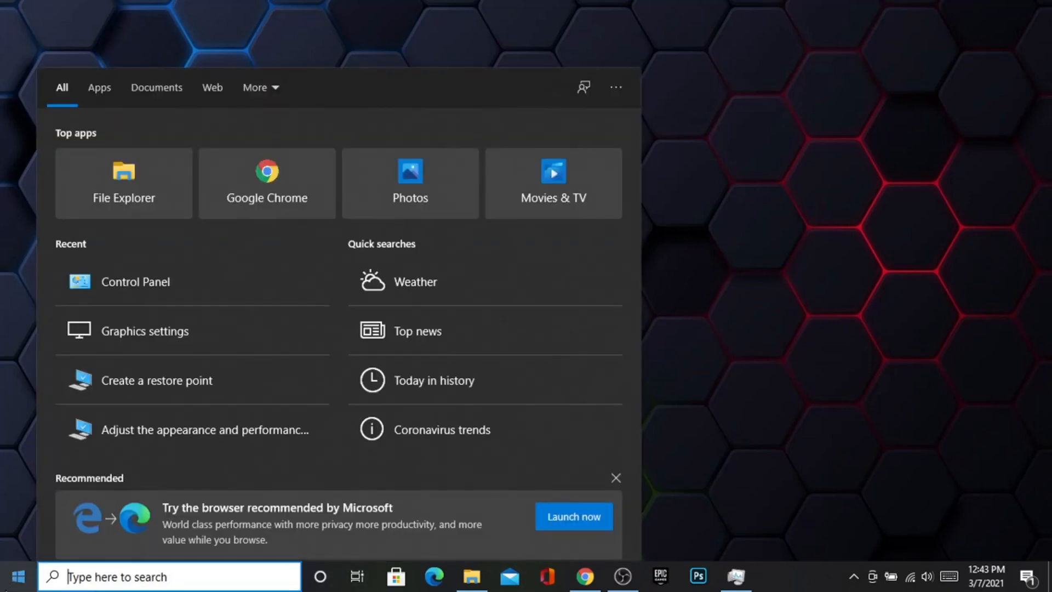
{"action": "left_click", "coordinate": [19, 575]}
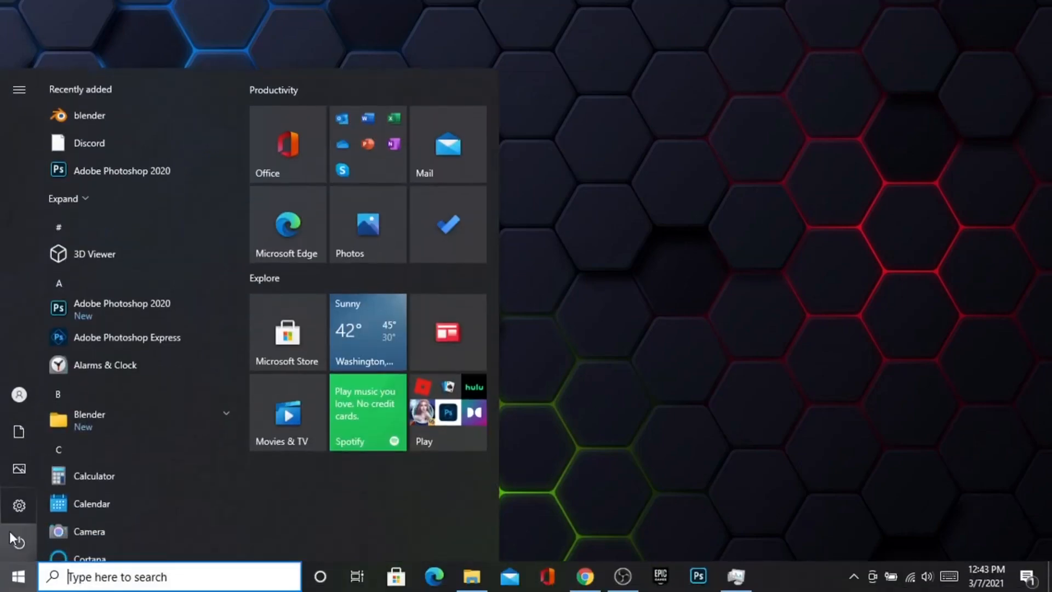
{"action": "left_click", "coordinate": [18, 505]}
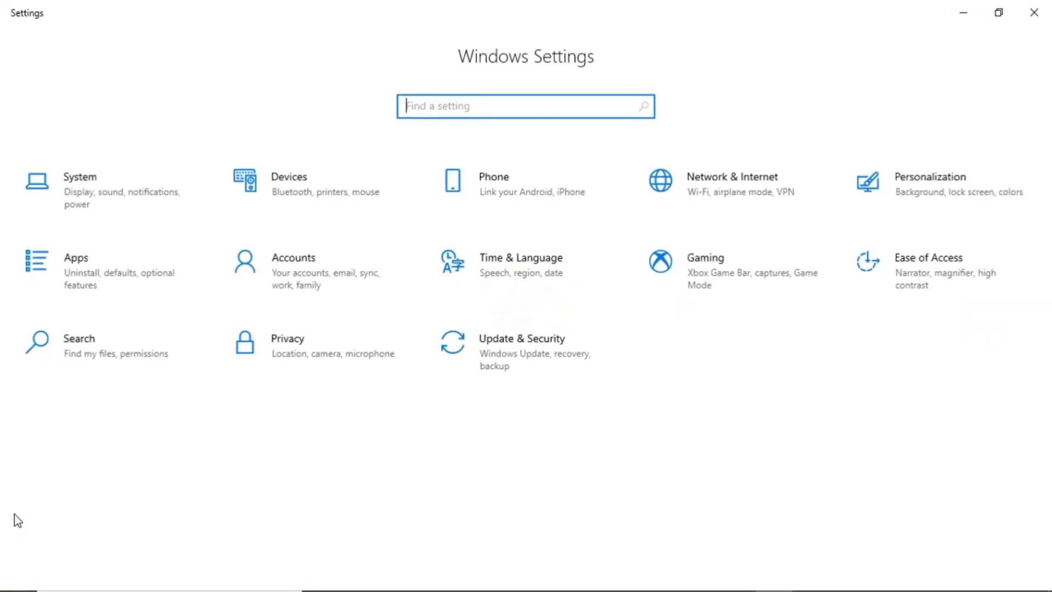
{"action": "mouse_move", "coordinate": [114, 287]}
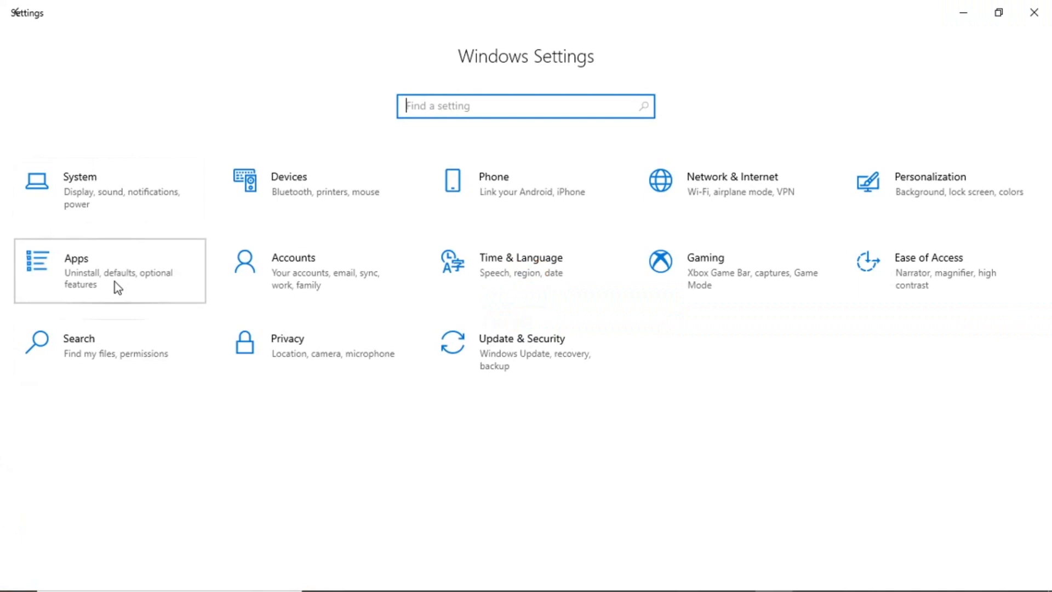
{"action": "left_click", "coordinate": [109, 271]}
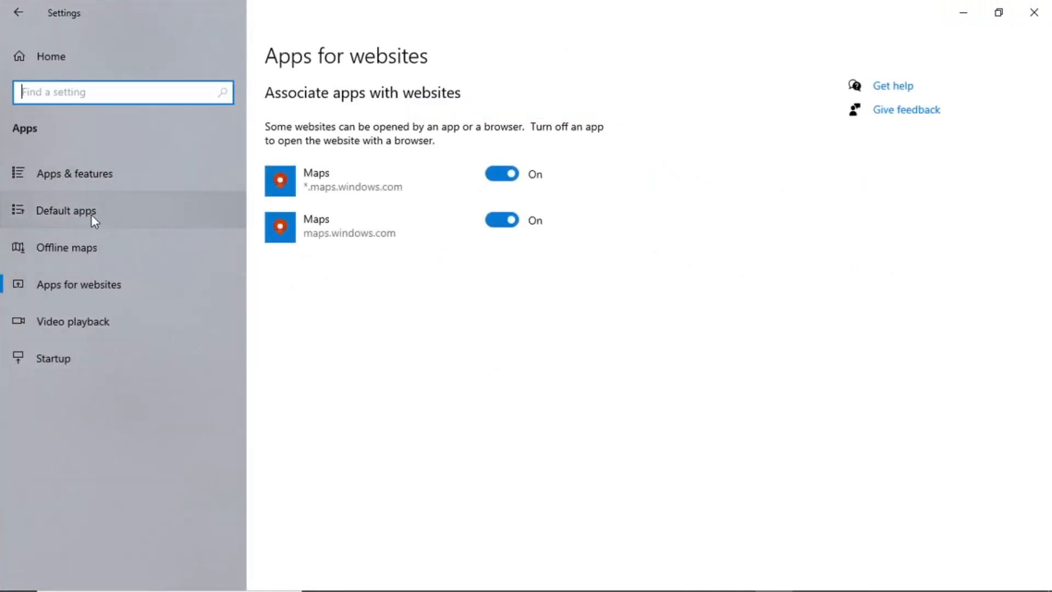
{"action": "mouse_move", "coordinate": [86, 256]}
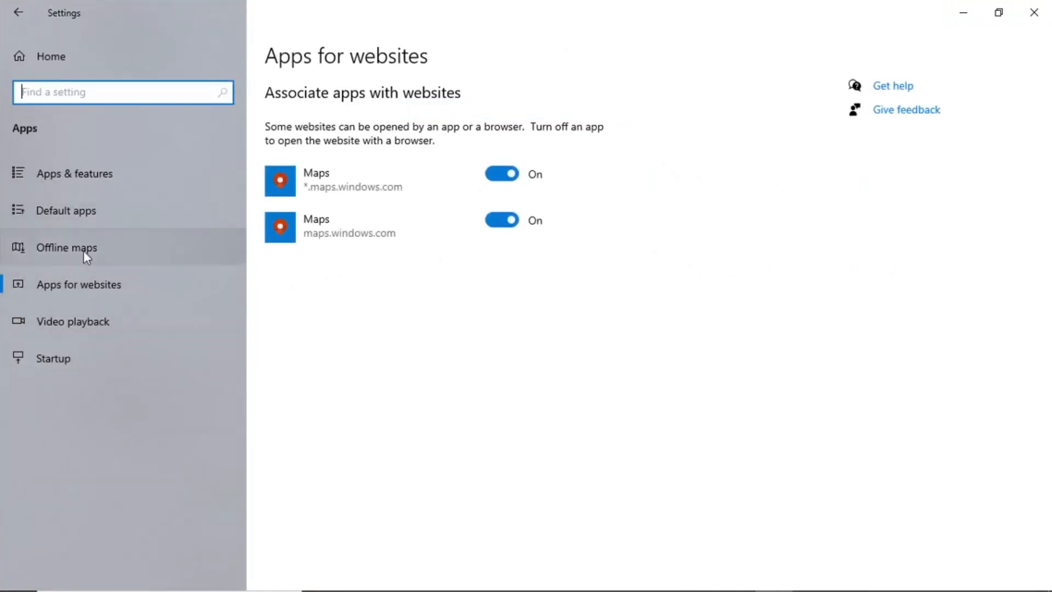
{"action": "mouse_move", "coordinate": [120, 172]}
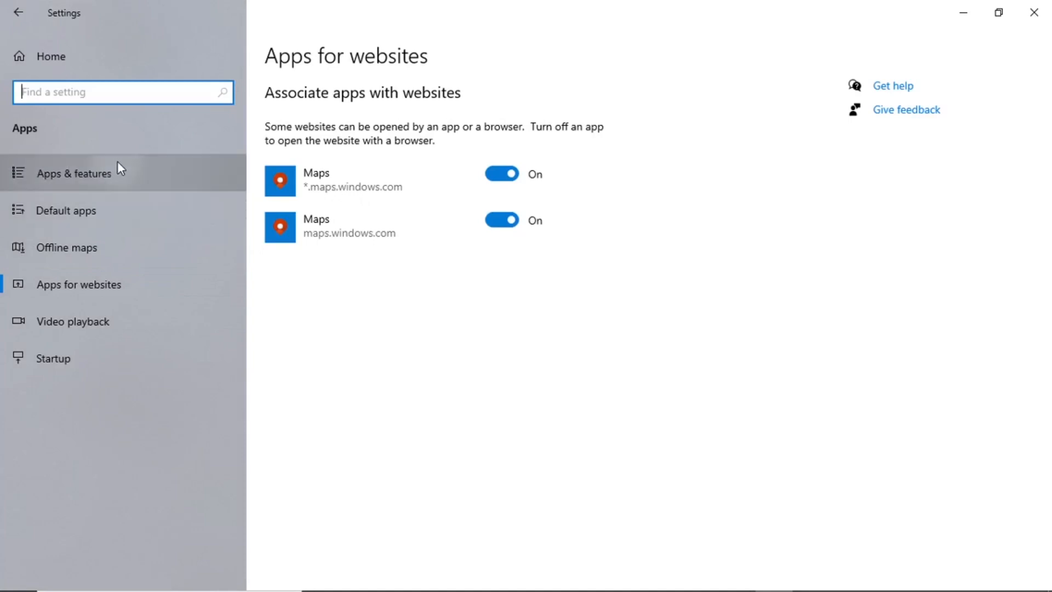
- Filter Apps & features for 'epic' and expand the Epic Games Launcher entry for uninstall
{"action": "left_click", "coordinate": [75, 174]}
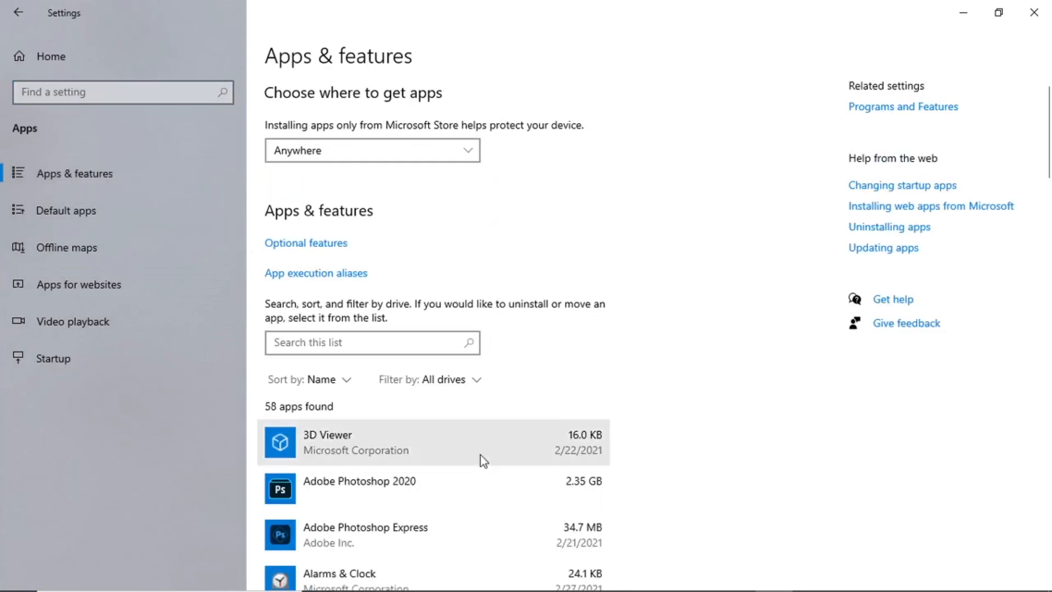
{"action": "left_click", "coordinate": [372, 342]}
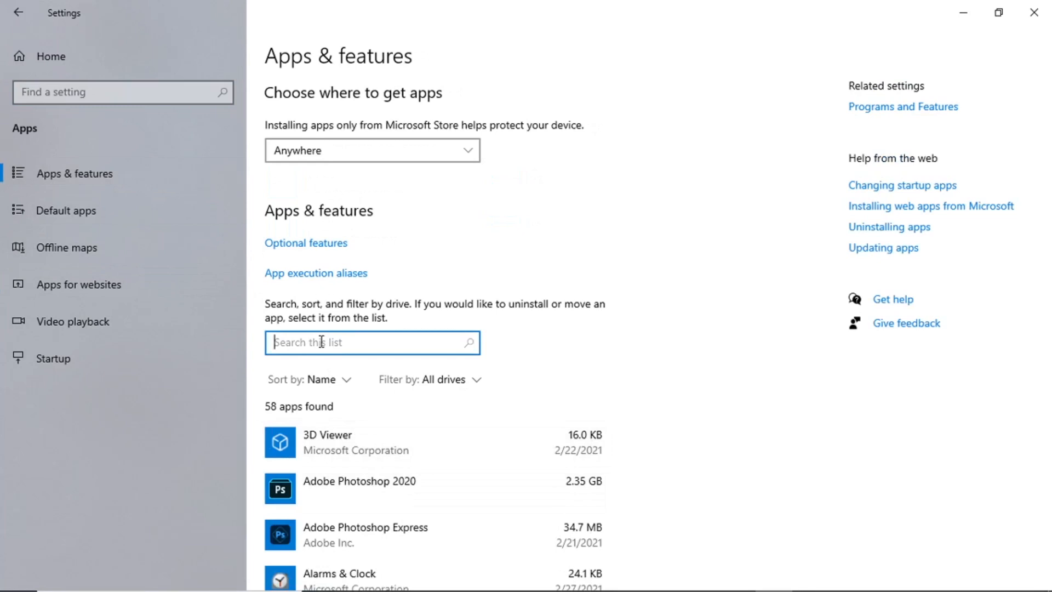
{"action": "type", "text": "epic"}
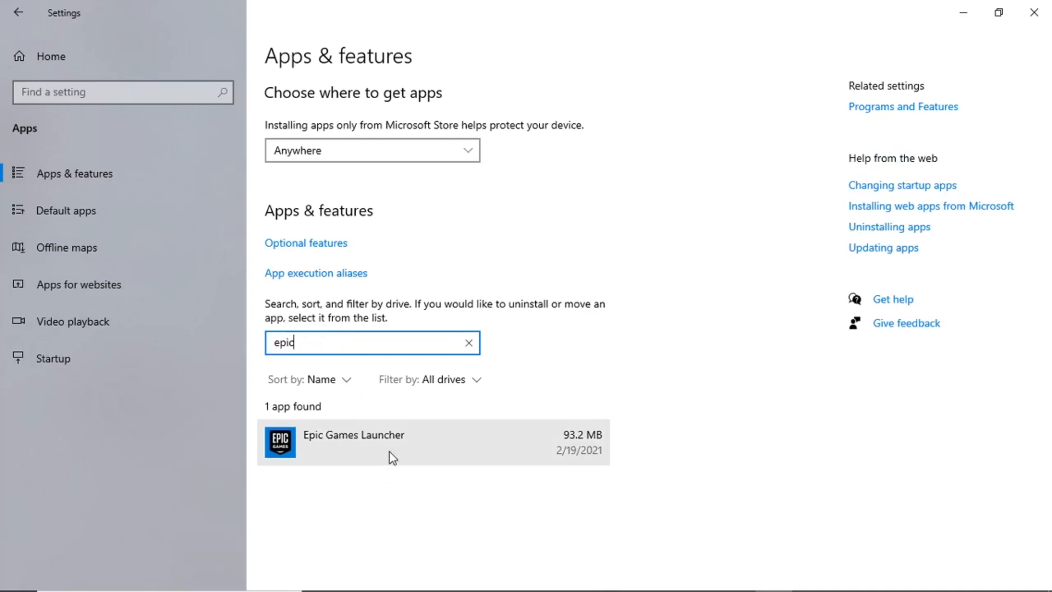
{"action": "left_click", "coordinate": [393, 442]}
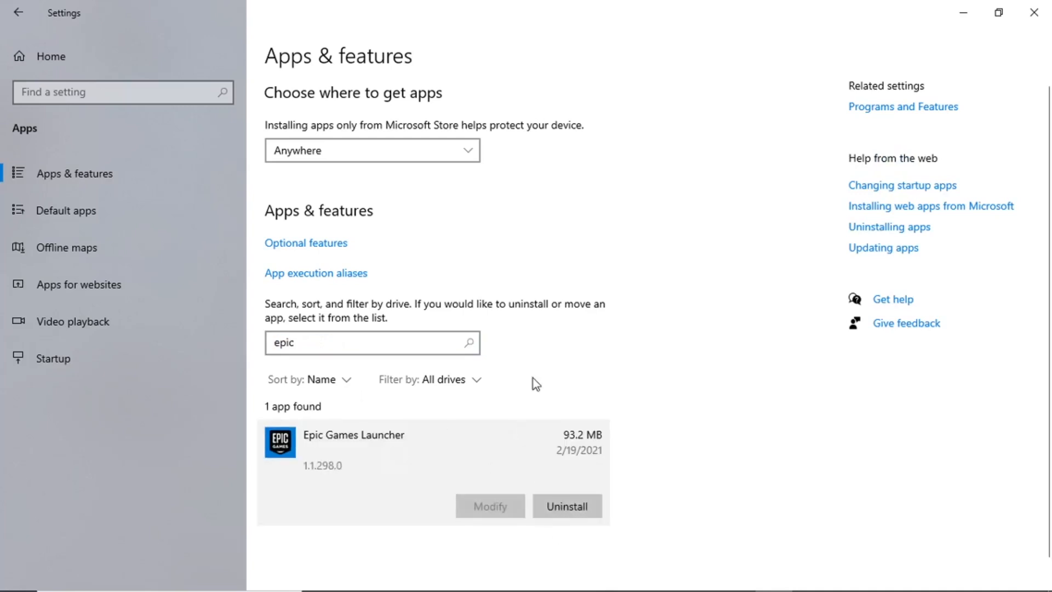
{"action": "mouse_move", "coordinate": [799, 390]}
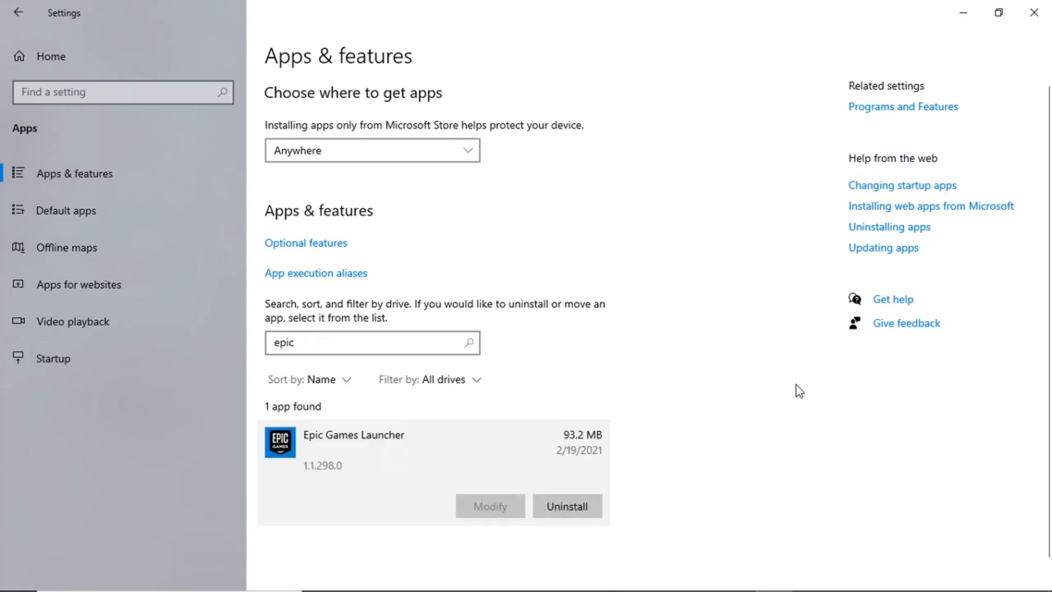
{"action": "mouse_move", "coordinate": [118, 83]}
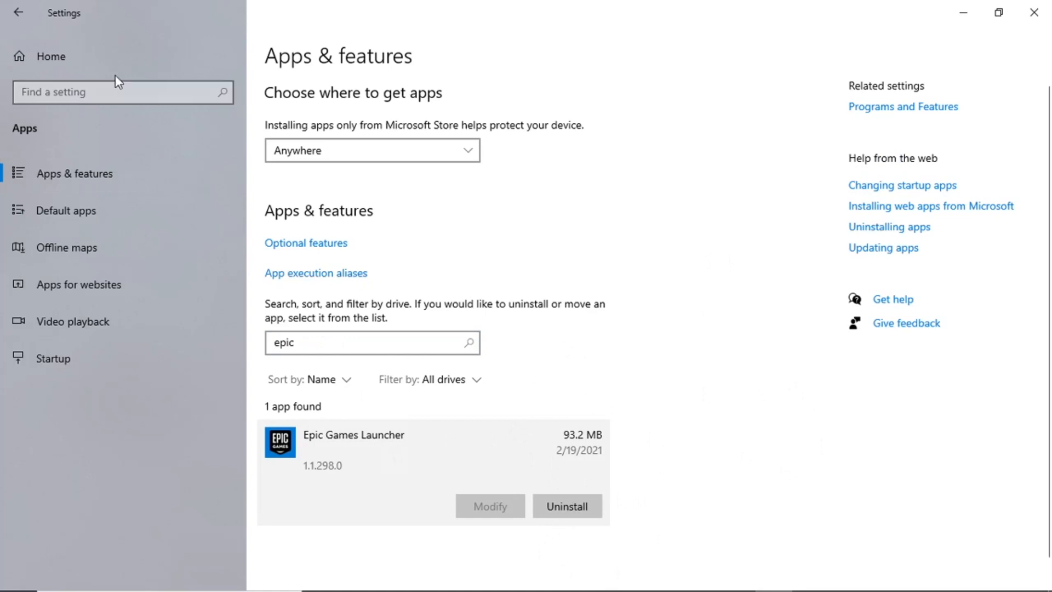
{"action": "mouse_move", "coordinate": [128, 65]}
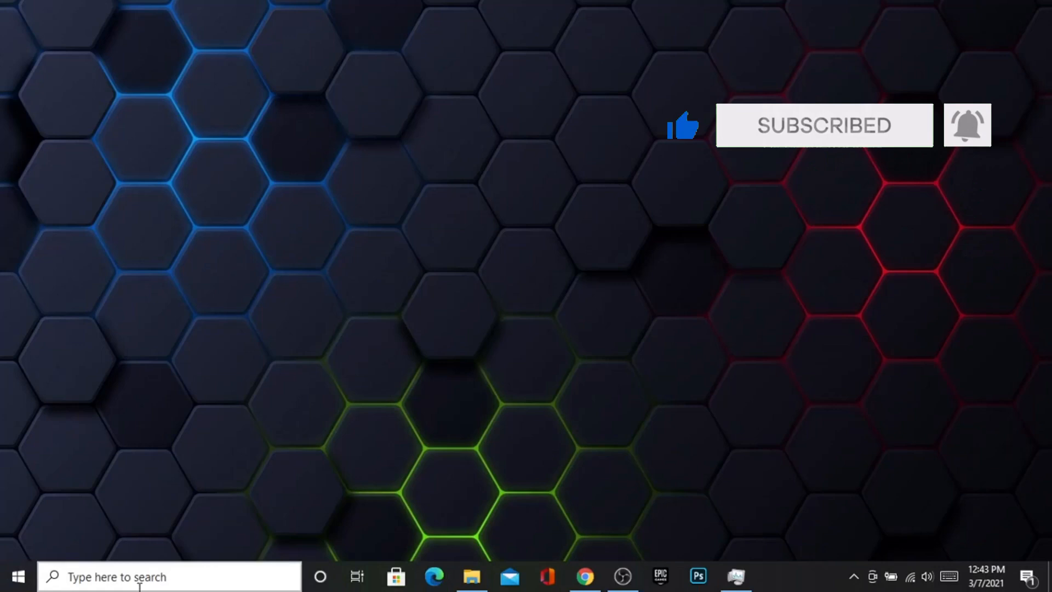
- Launch Control Panel from the taskbar search results
{"action": "left_click", "coordinate": [168, 575]}
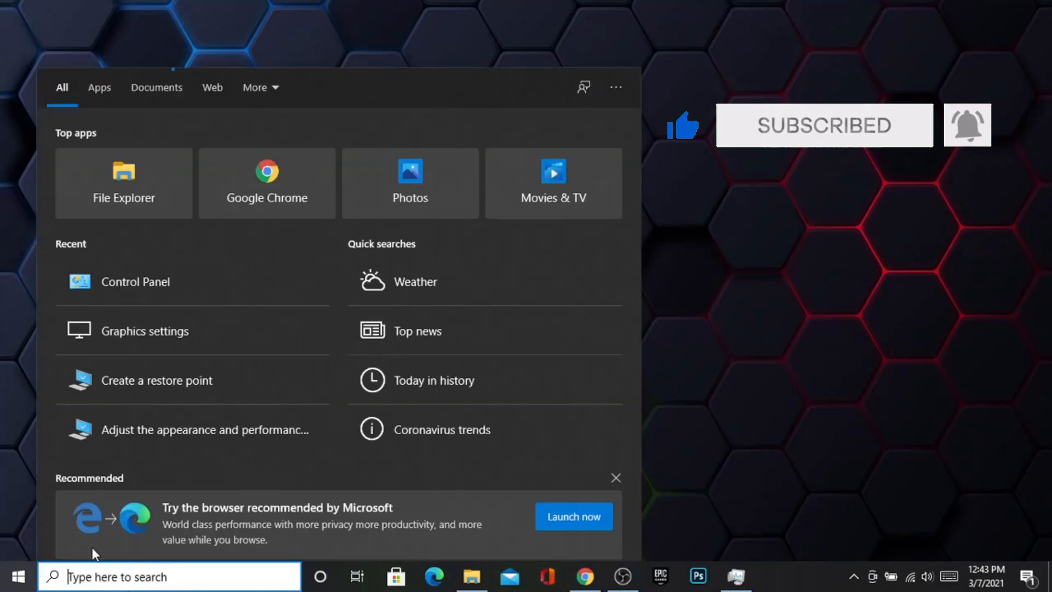
{"action": "type", "text": "d"}
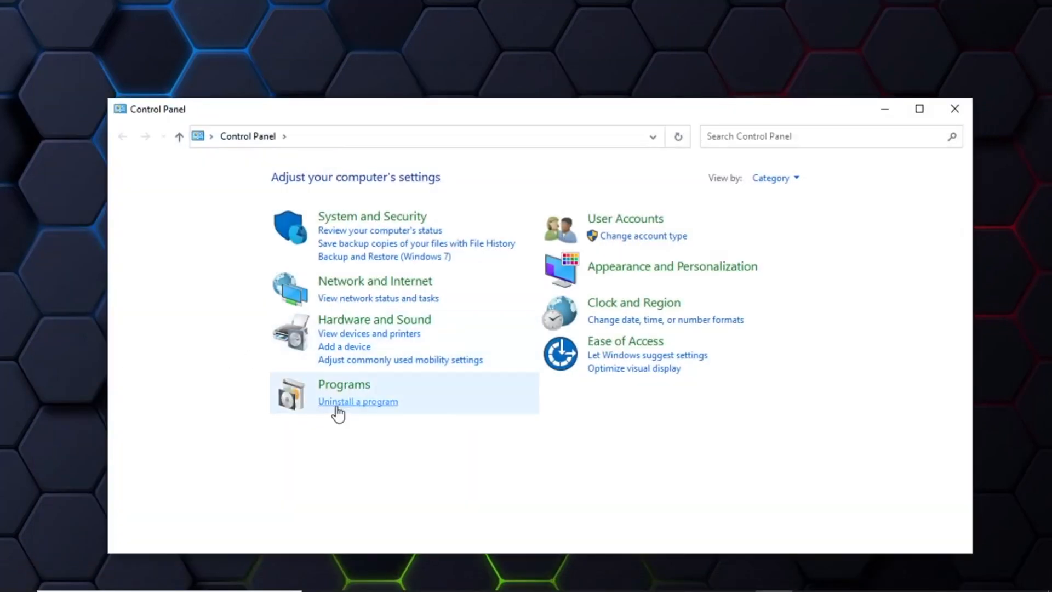
- Show Programs and Features listing 22 installed programs including Epic Games Launcher
{"action": "left_click", "coordinate": [357, 401]}
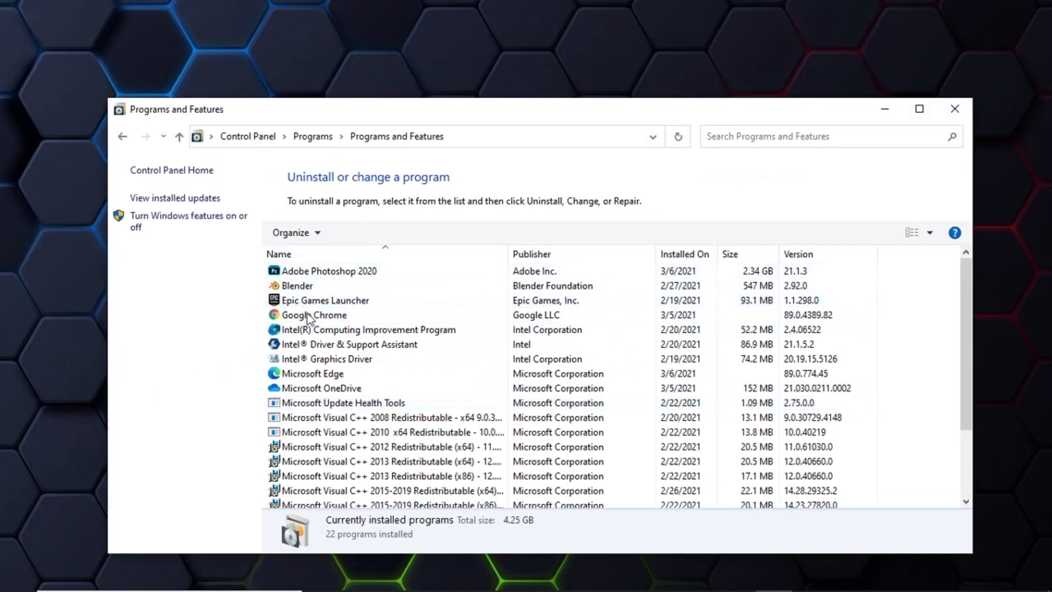
{"action": "left_click", "coordinate": [325, 300]}
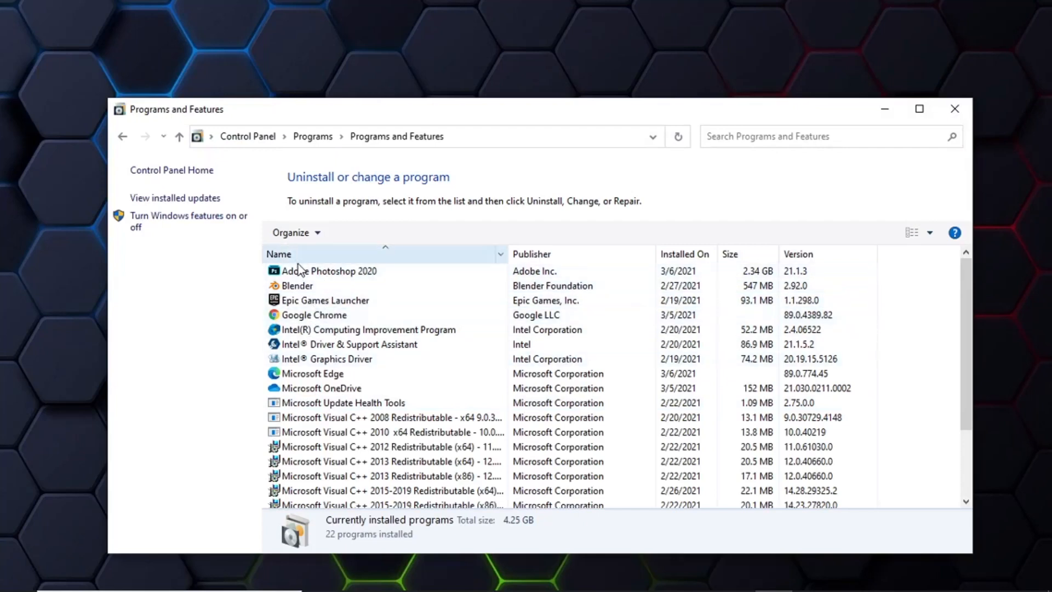
{"action": "left_click", "coordinate": [312, 315]}
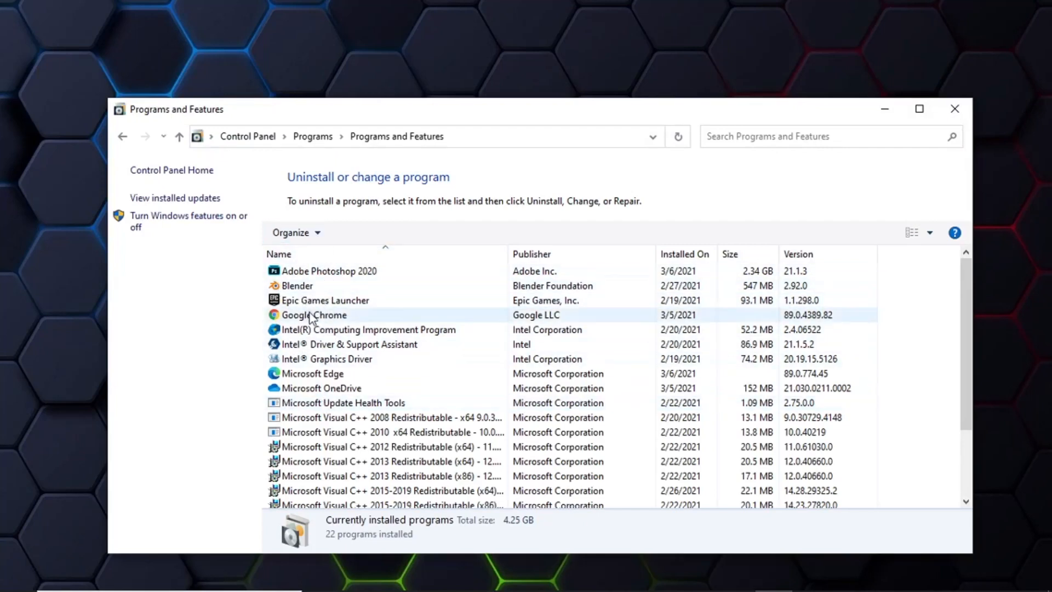
{"action": "left_click", "coordinate": [369, 330]}
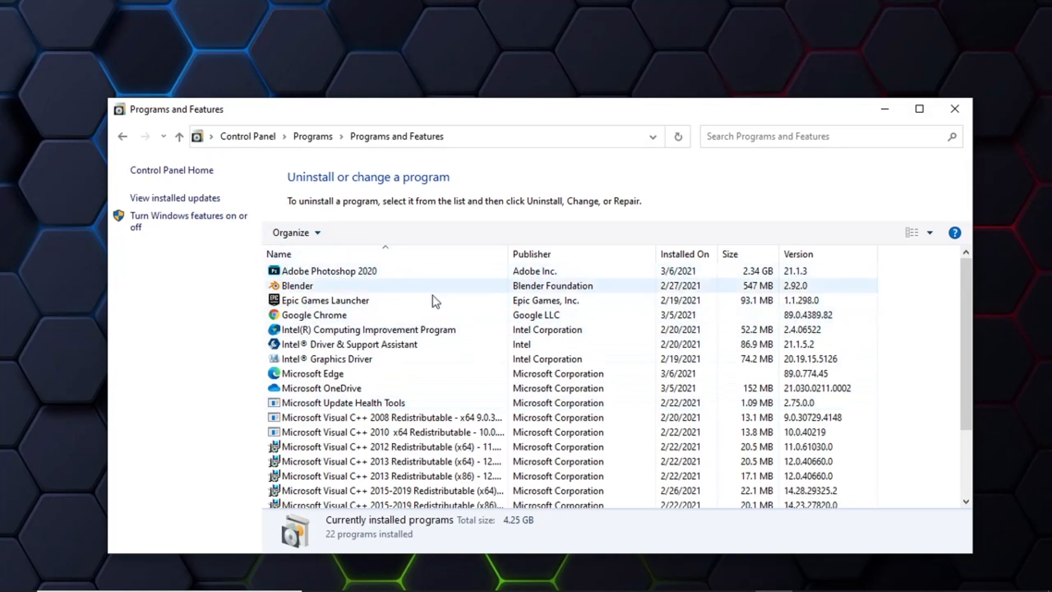
{"action": "left_click", "coordinate": [326, 300]}
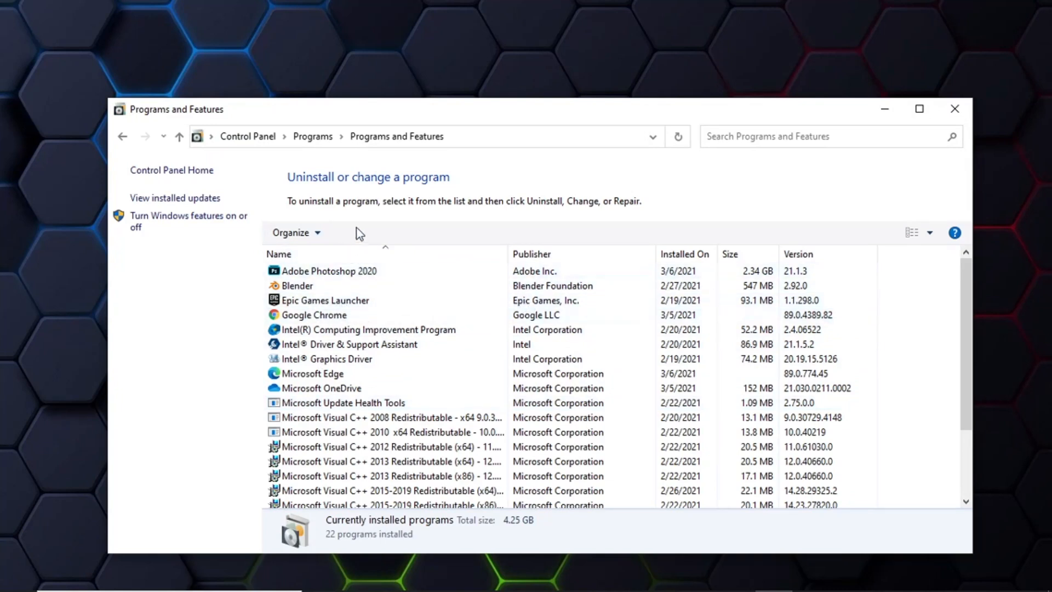
{"action": "mouse_move", "coordinate": [423, 219]}
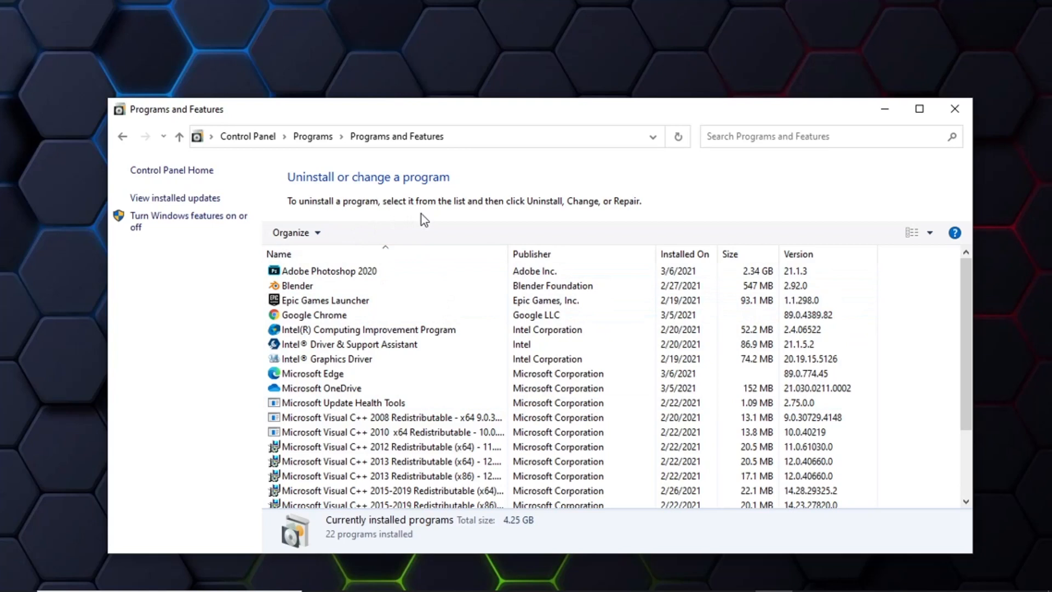
{"action": "mouse_move", "coordinate": [656, 234]}
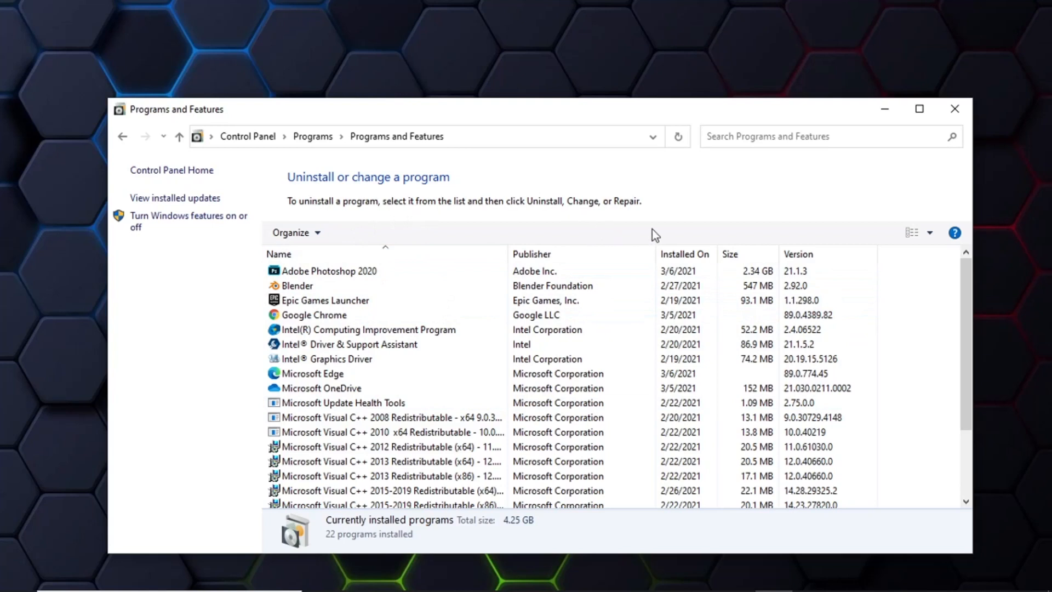
{"action": "mouse_move", "coordinate": [453, 187]}
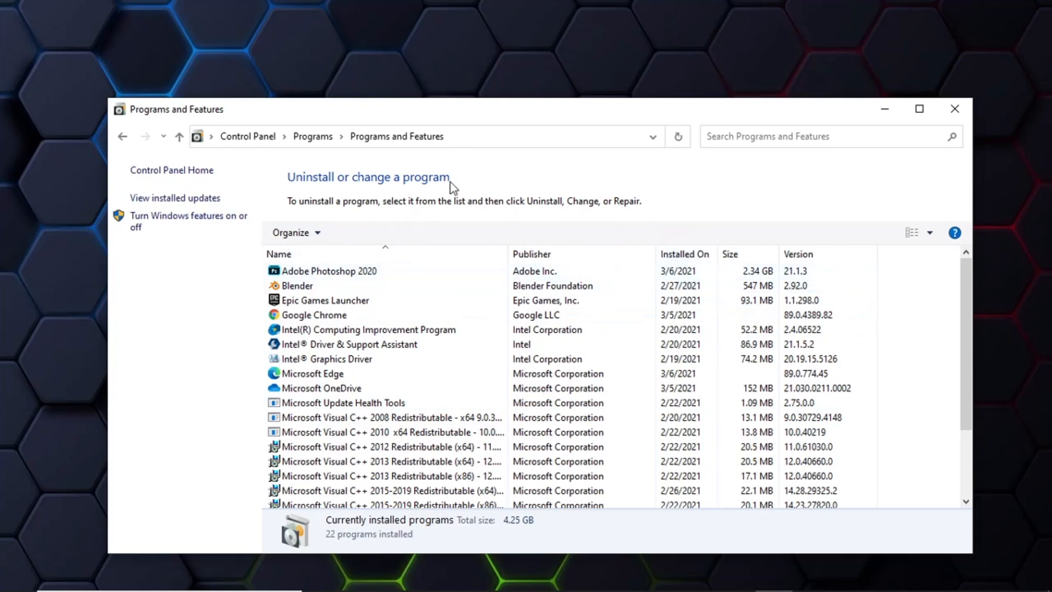